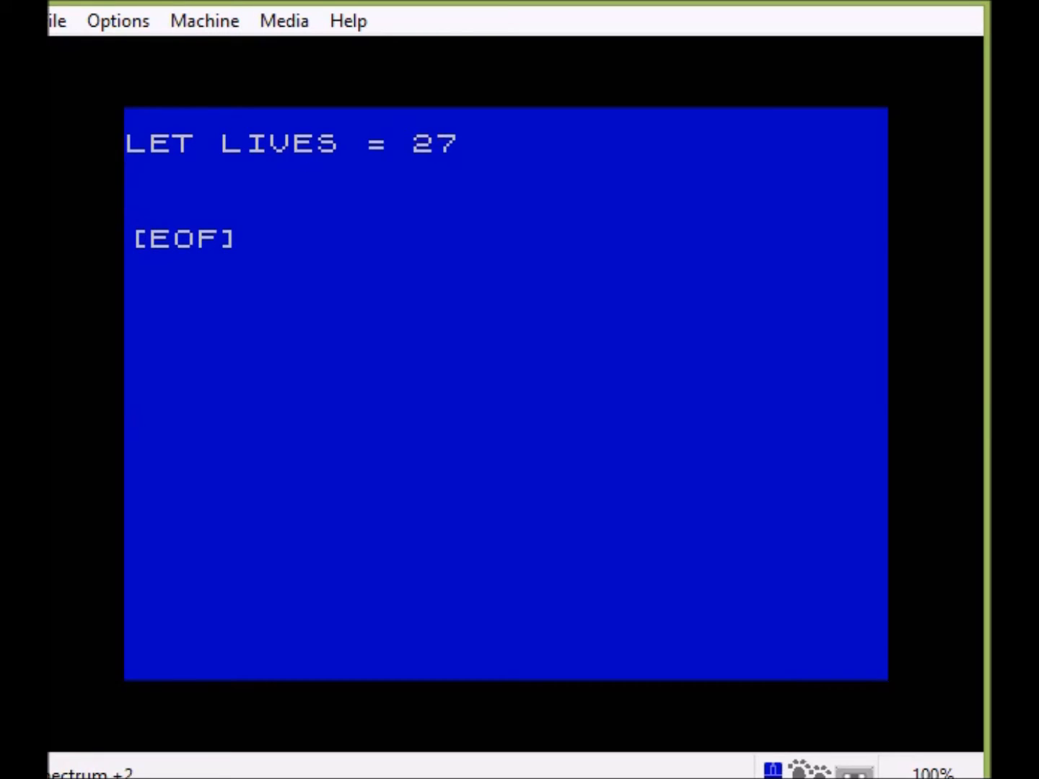
Note the first split step for LIVES: divide 27 by 10
text(divide)
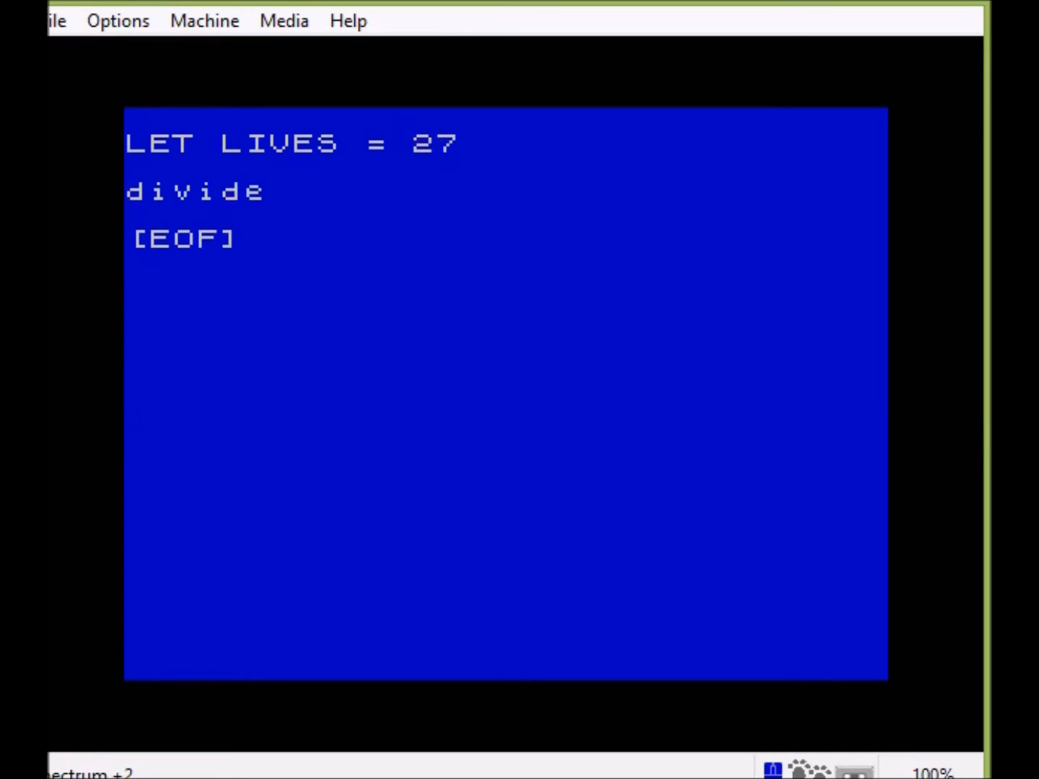
text(27 by 10)
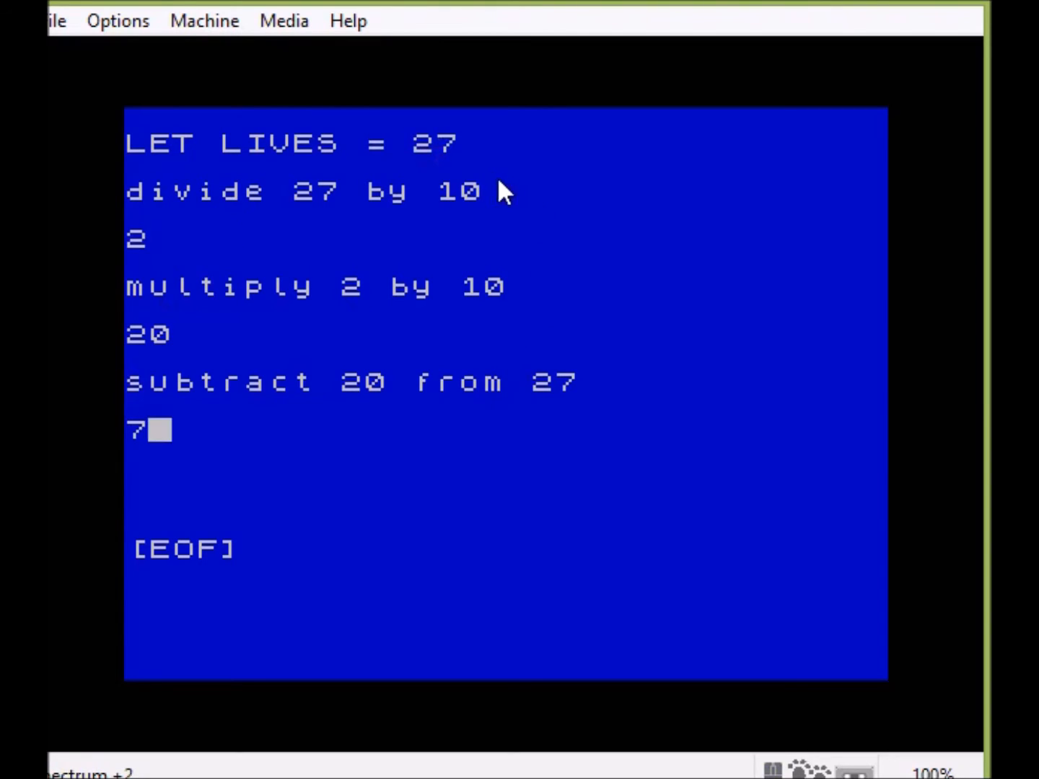
mouse_move(433, 148)
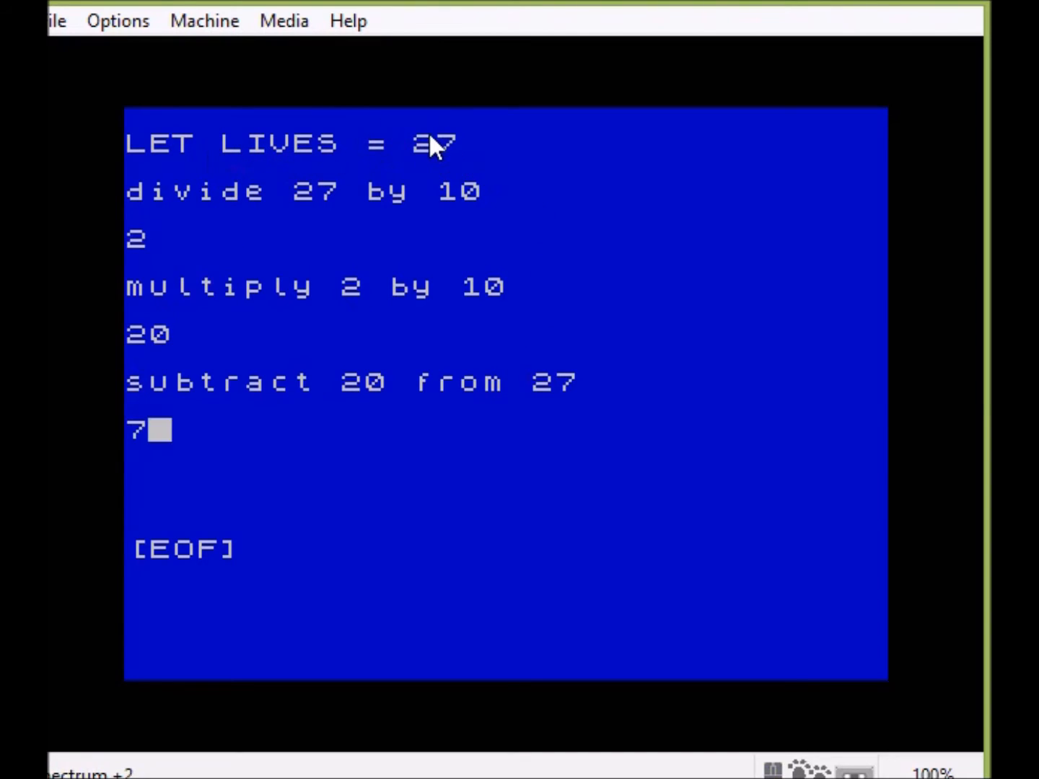
mouse_move(444, 158)
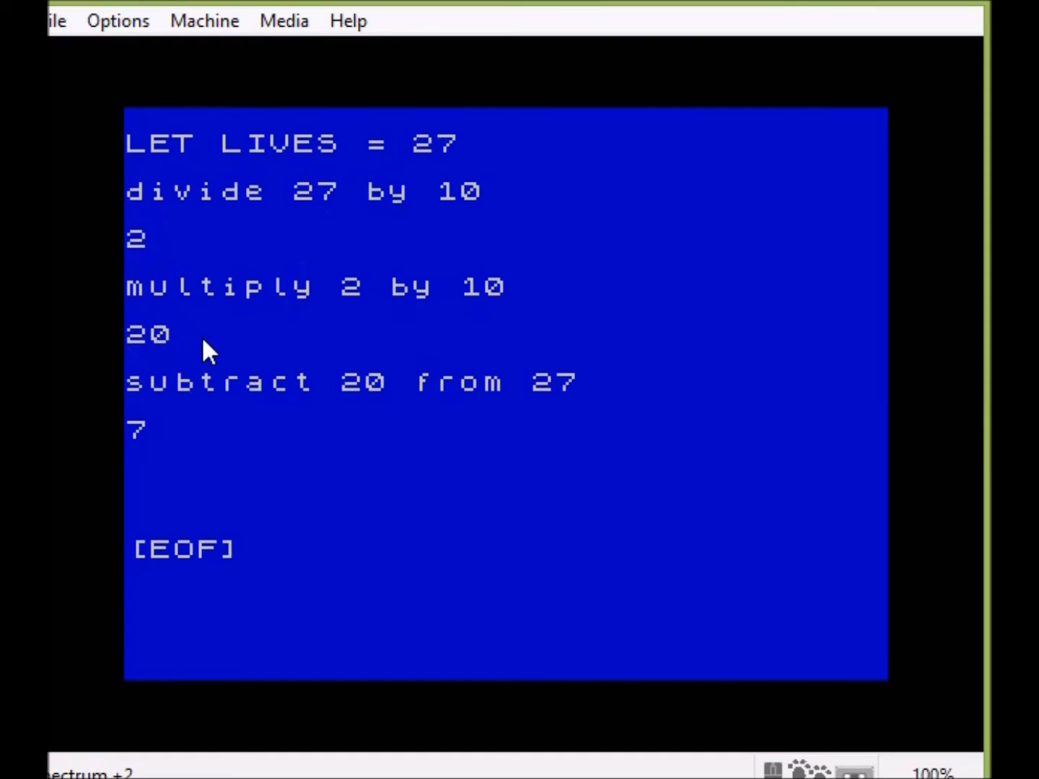
mouse_move(581, 397)
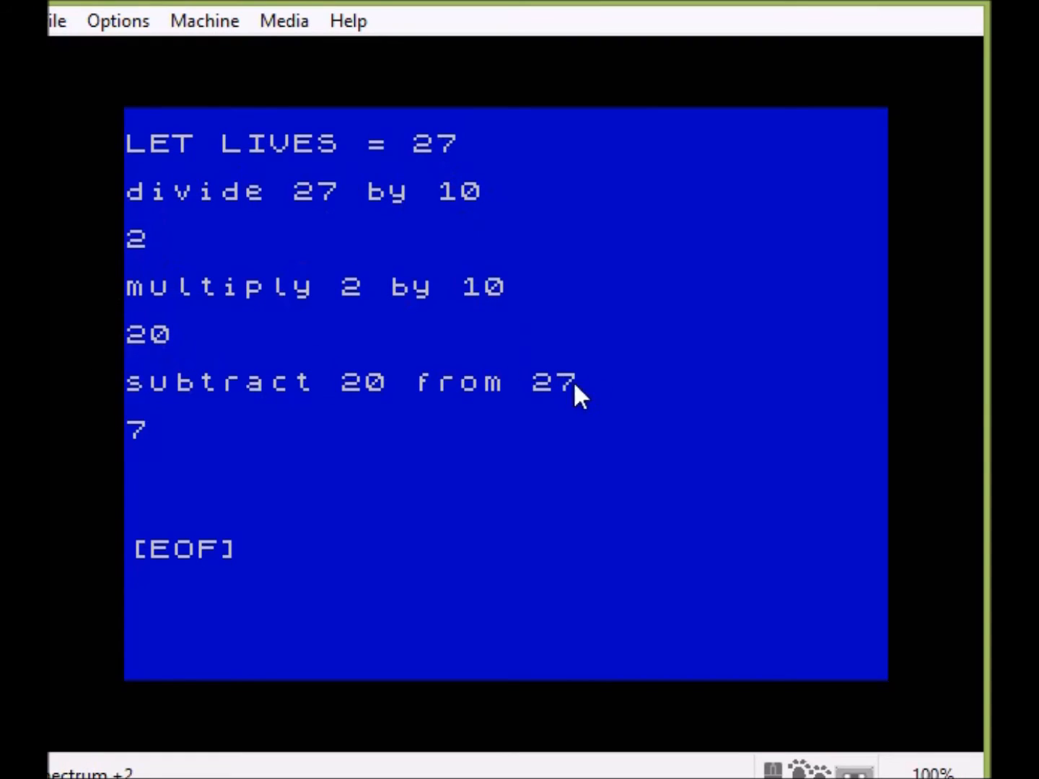
mouse_move(137, 440)
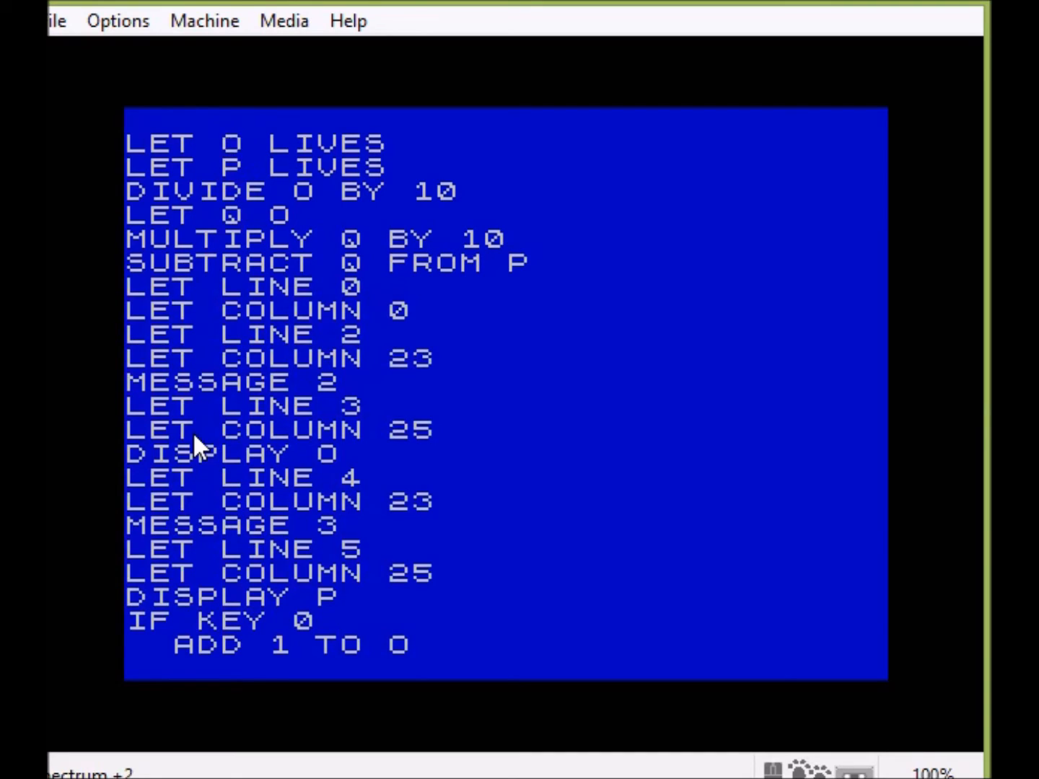
mouse_move(195, 170)
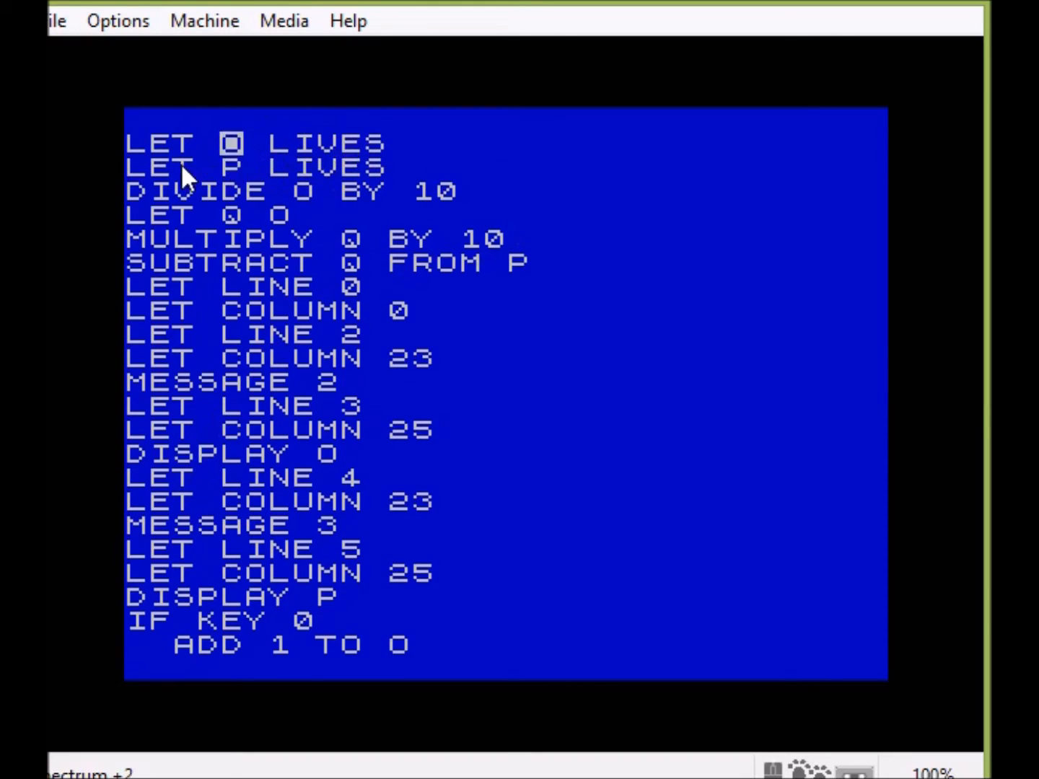
mouse_move(191, 202)
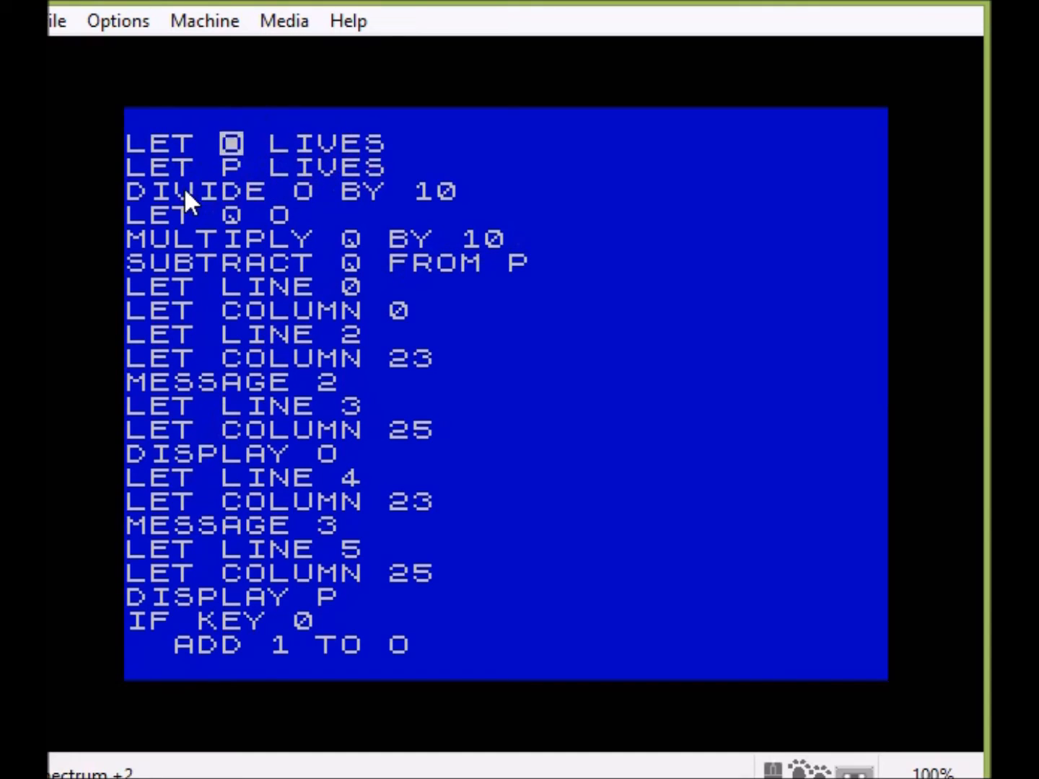
mouse_move(433, 198)
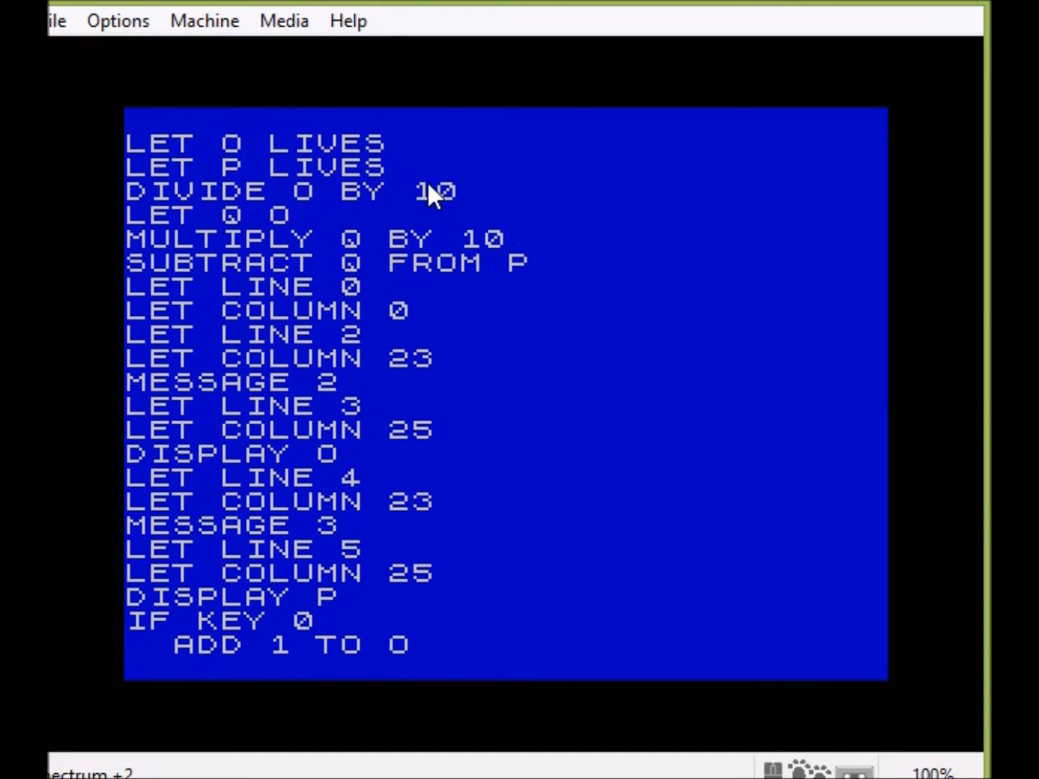
mouse_move(311, 205)
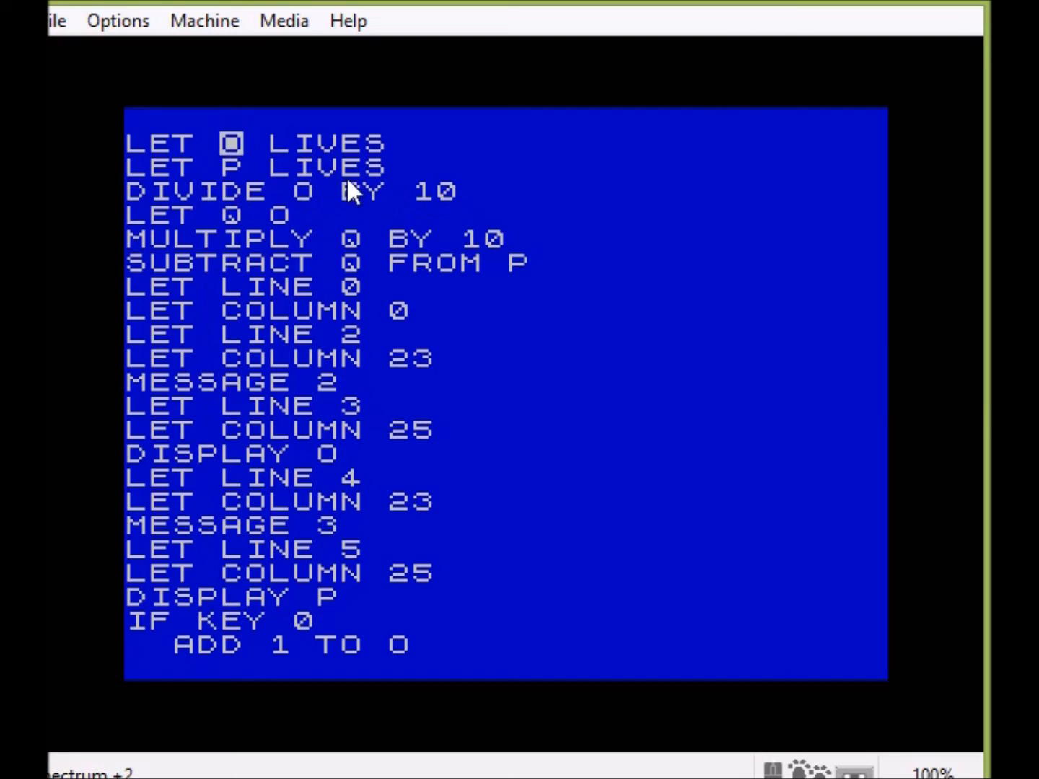
mouse_move(260, 285)
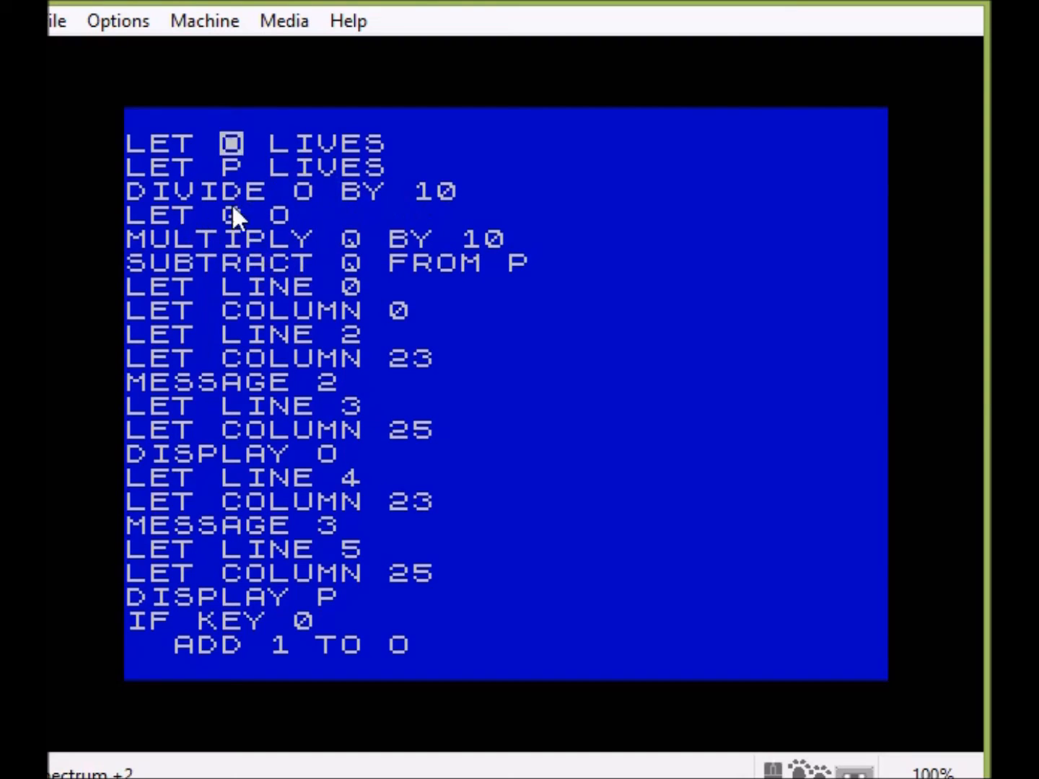
mouse_move(249, 227)
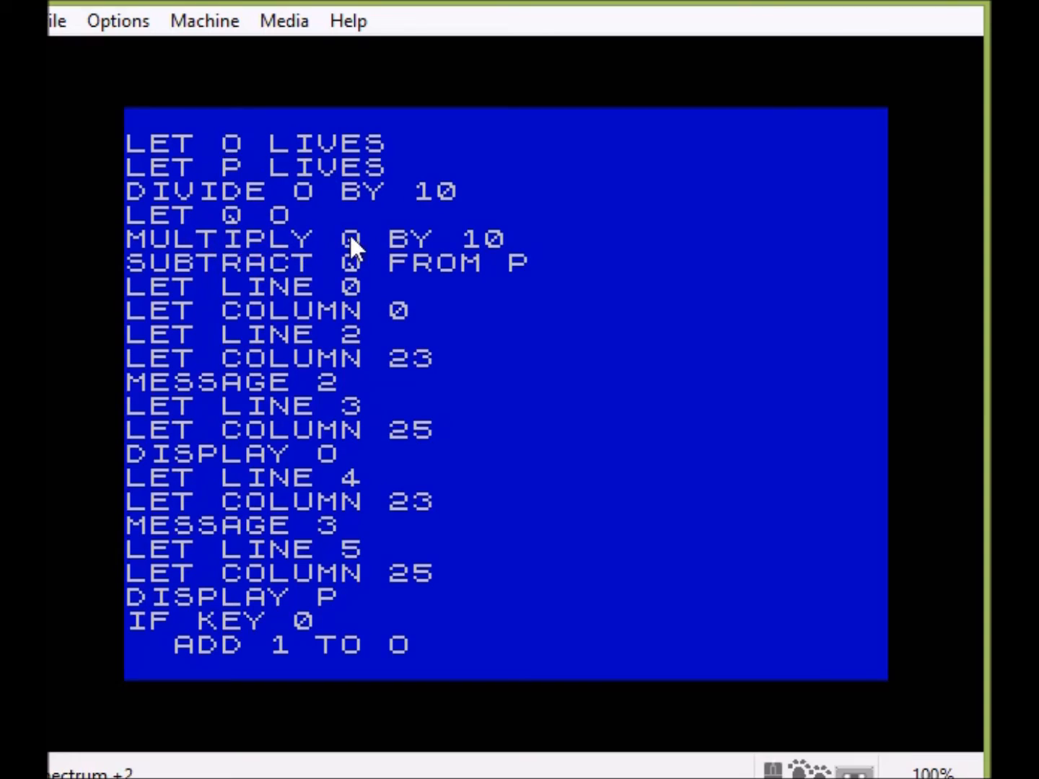
mouse_move(200, 277)
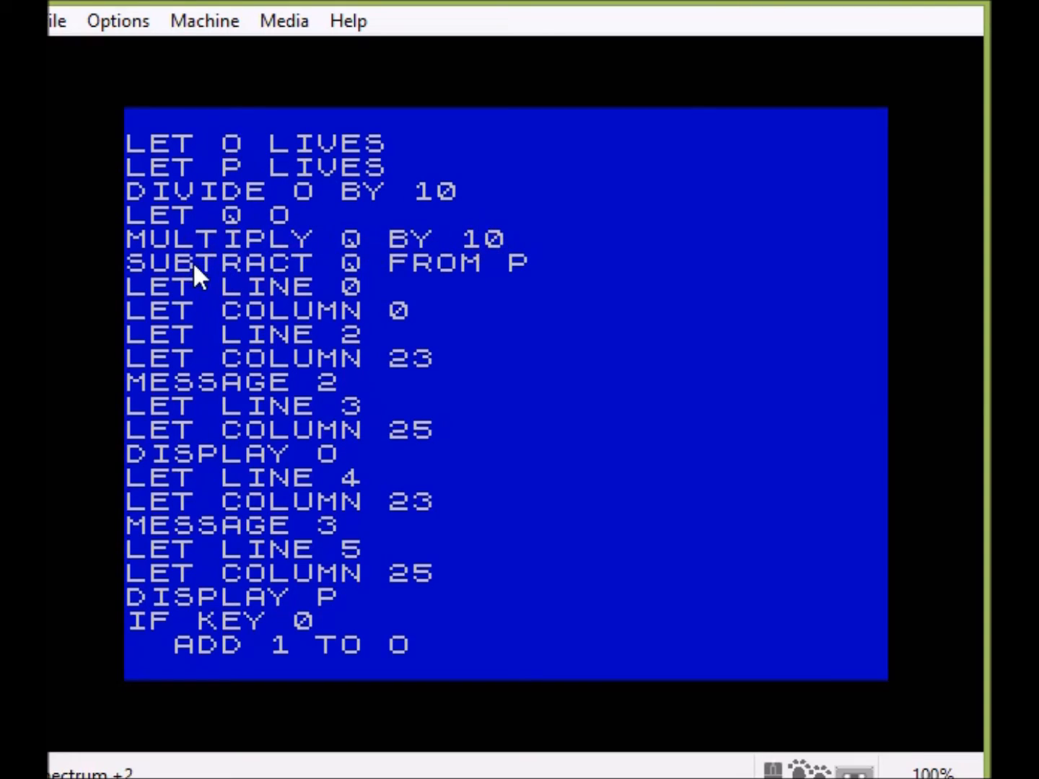
mouse_move(267, 194)
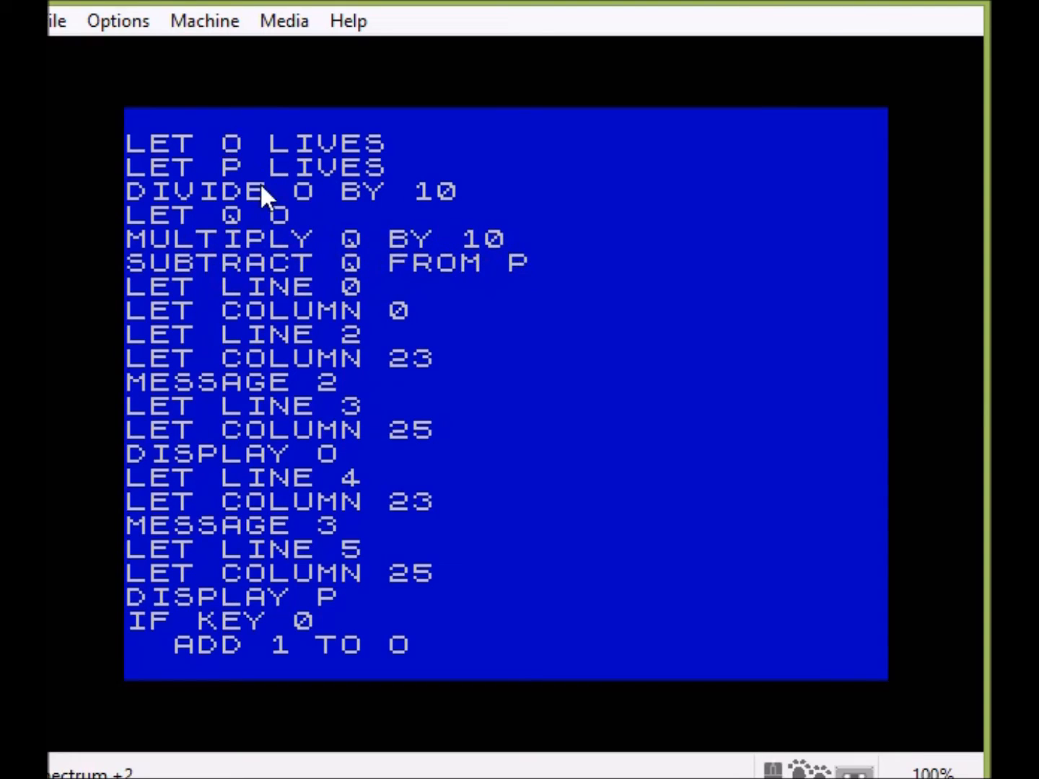
mouse_move(401, 264)
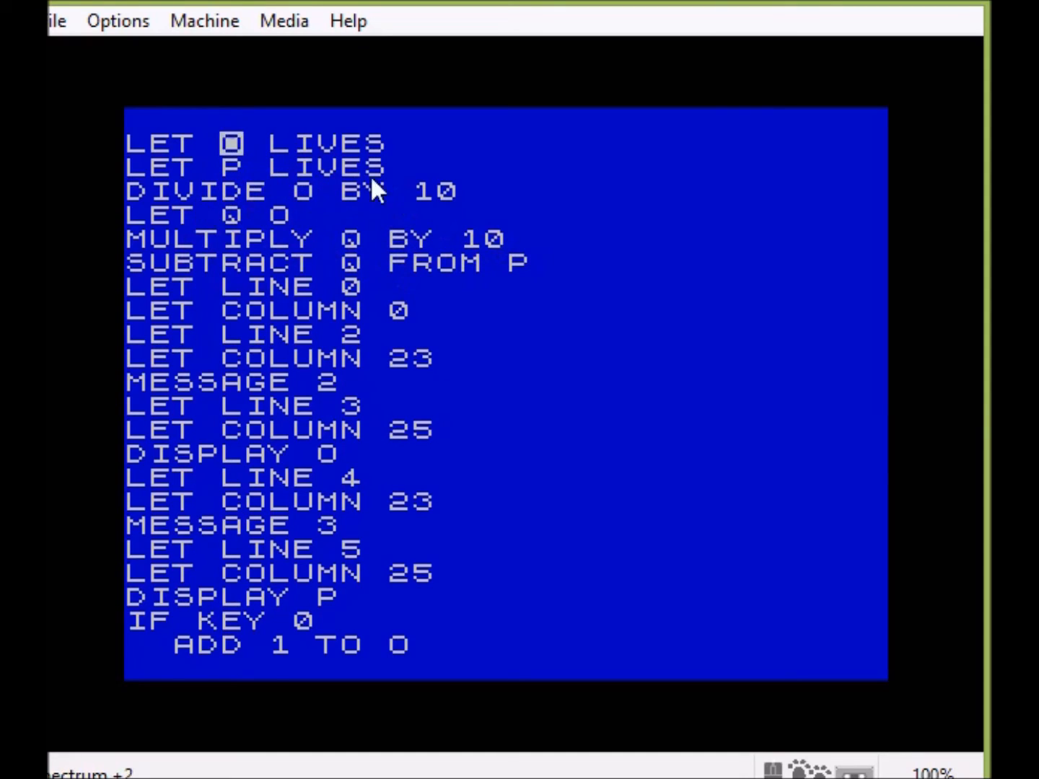
mouse_move(249, 220)
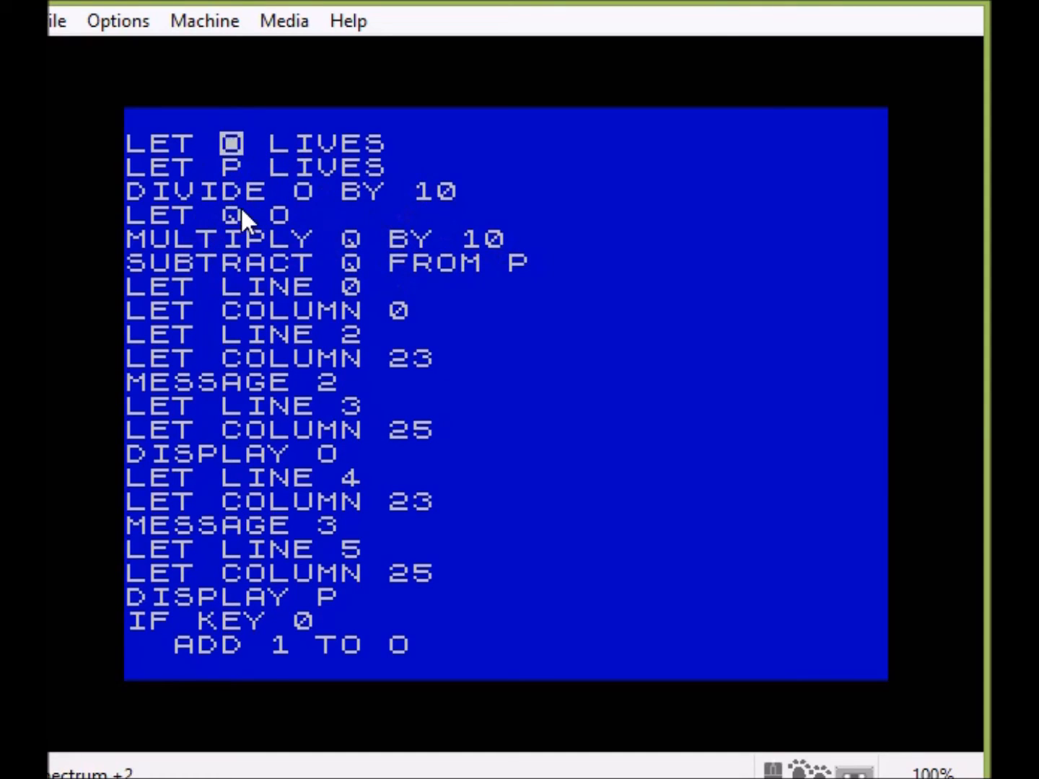
mouse_move(407, 260)
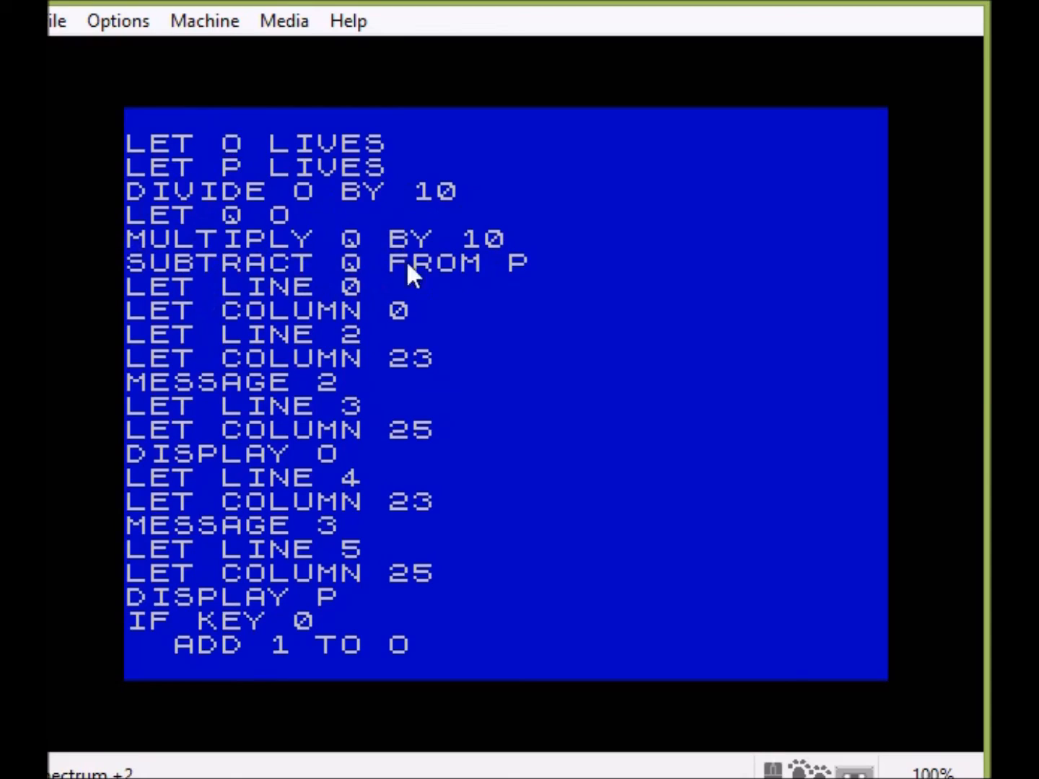
mouse_move(324, 281)
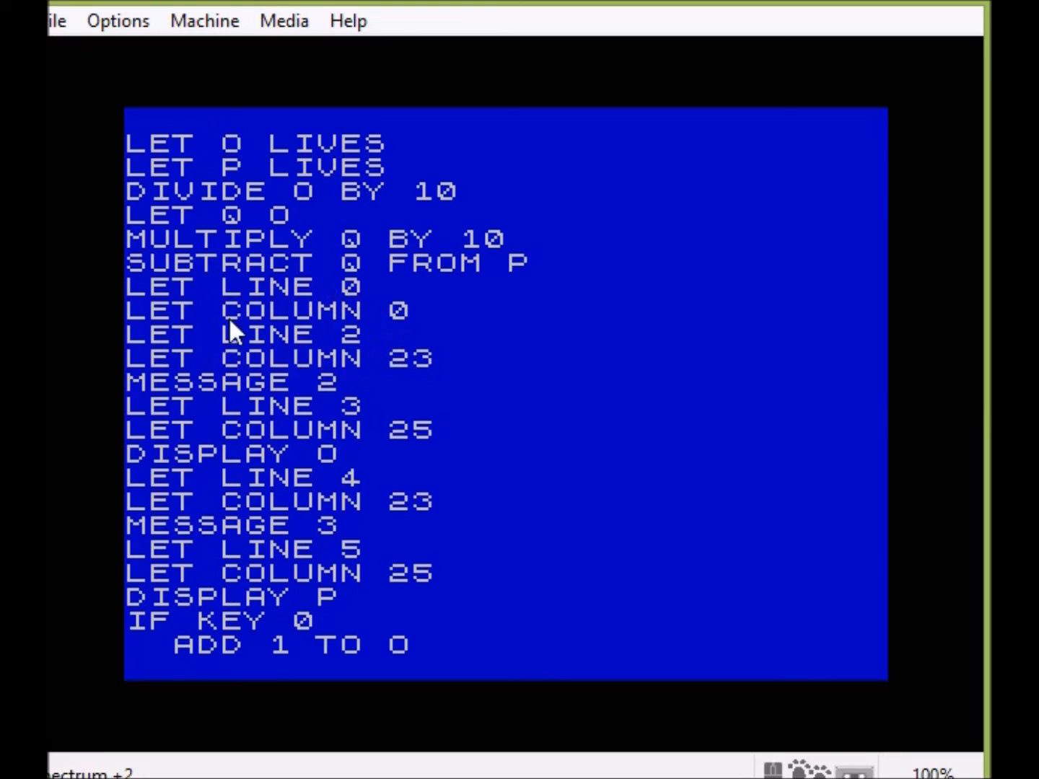
mouse_move(343, 458)
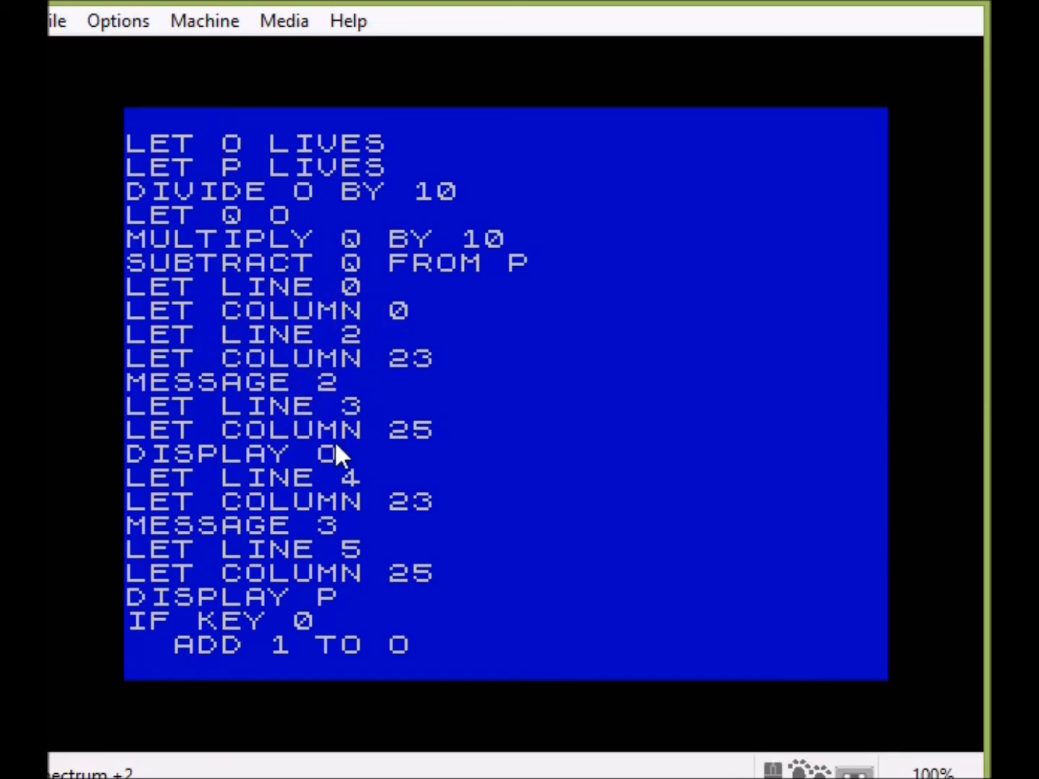
mouse_move(263, 461)
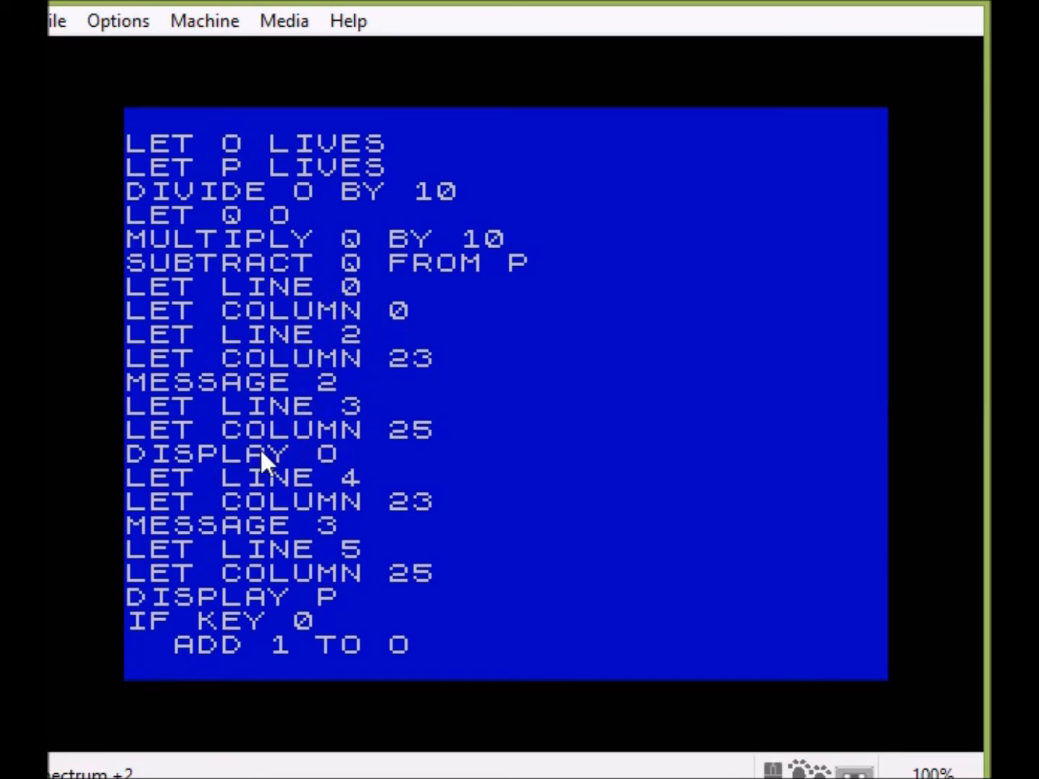
mouse_move(303, 555)
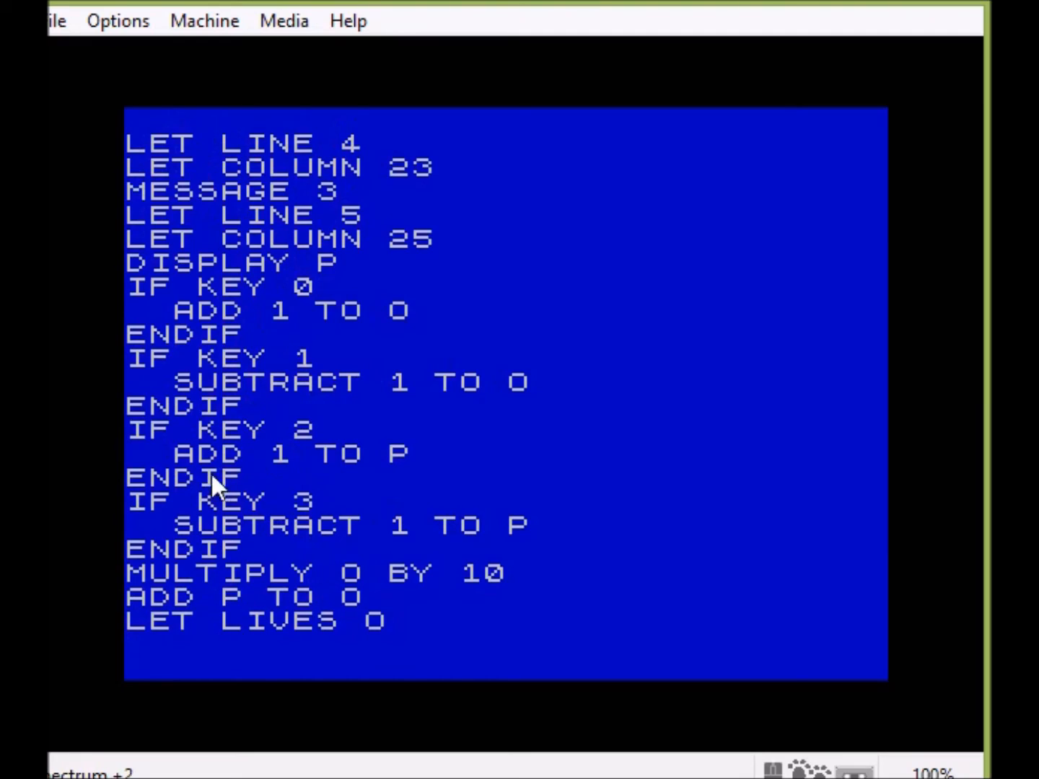
mouse_move(415, 476)
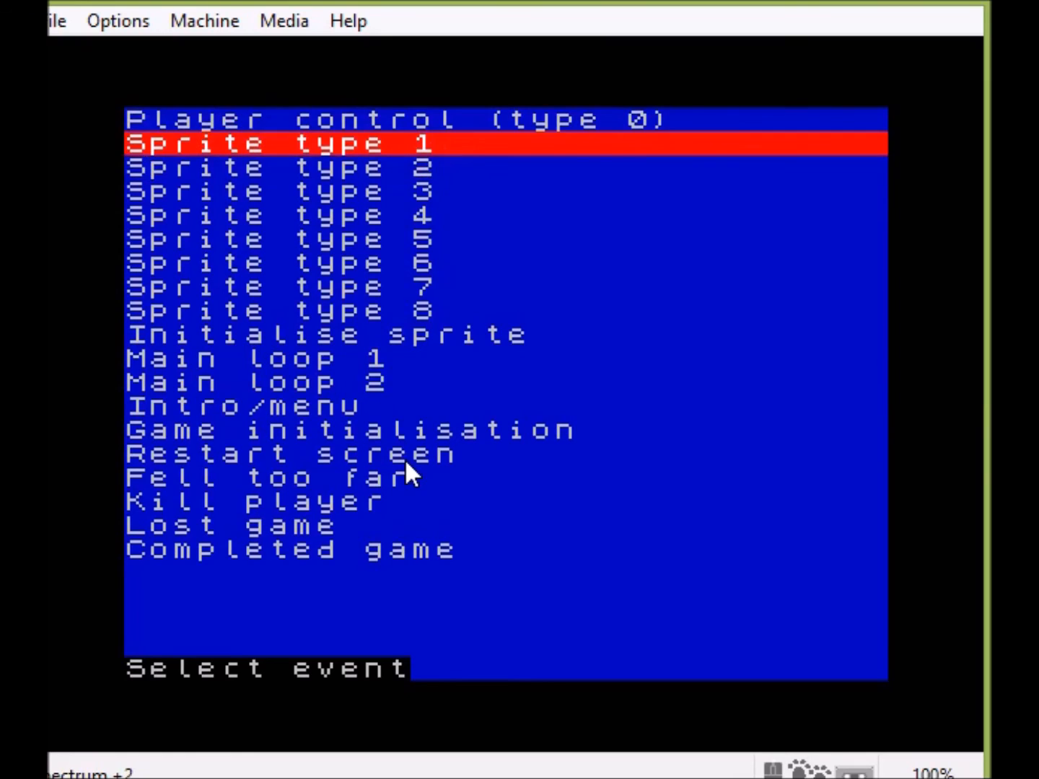
Reopen the event script and change DIVIDE O BY 10 to 16
key(Up)
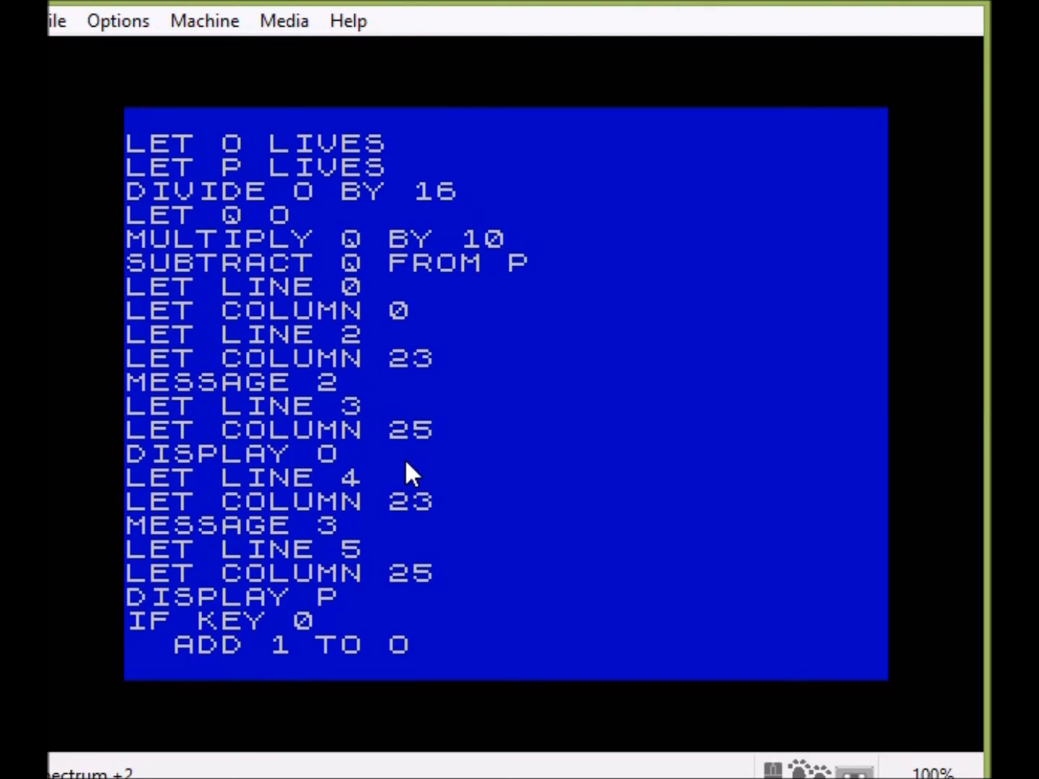
text(6)
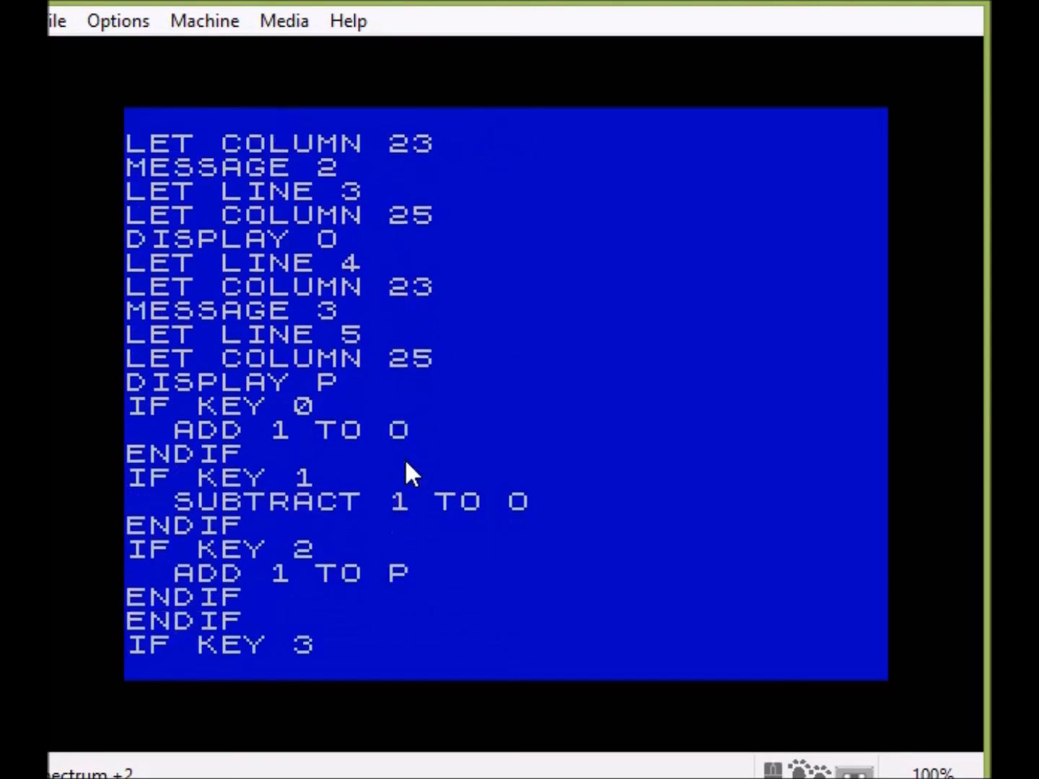
scroll(down, 3)
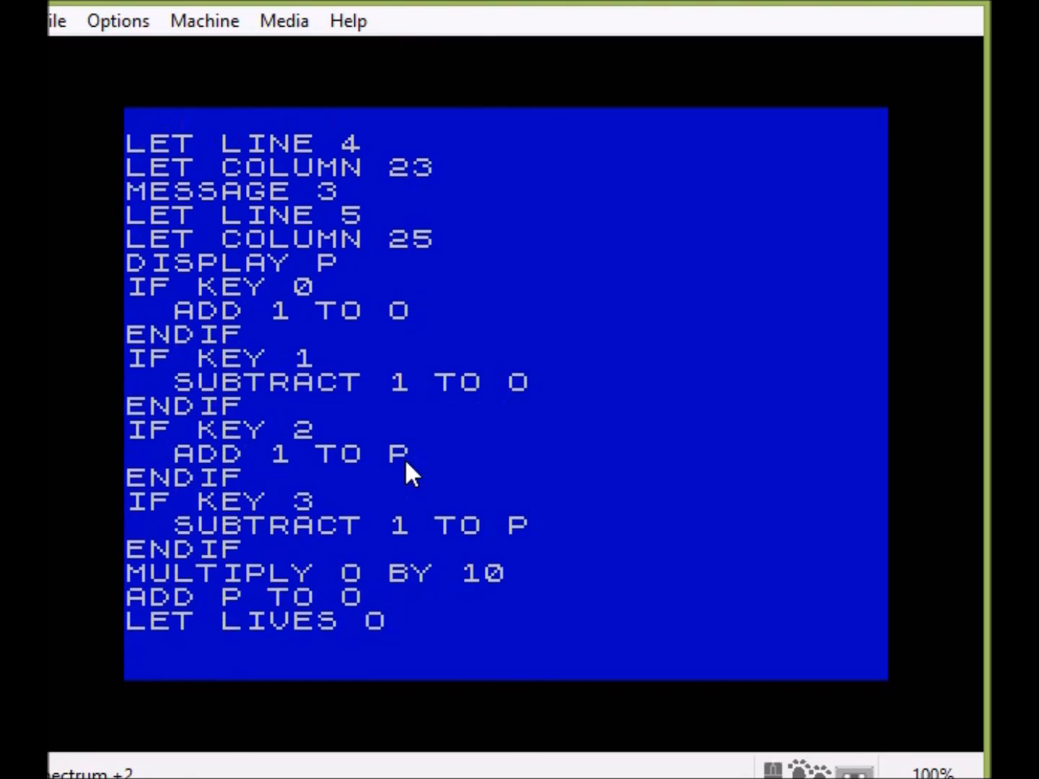